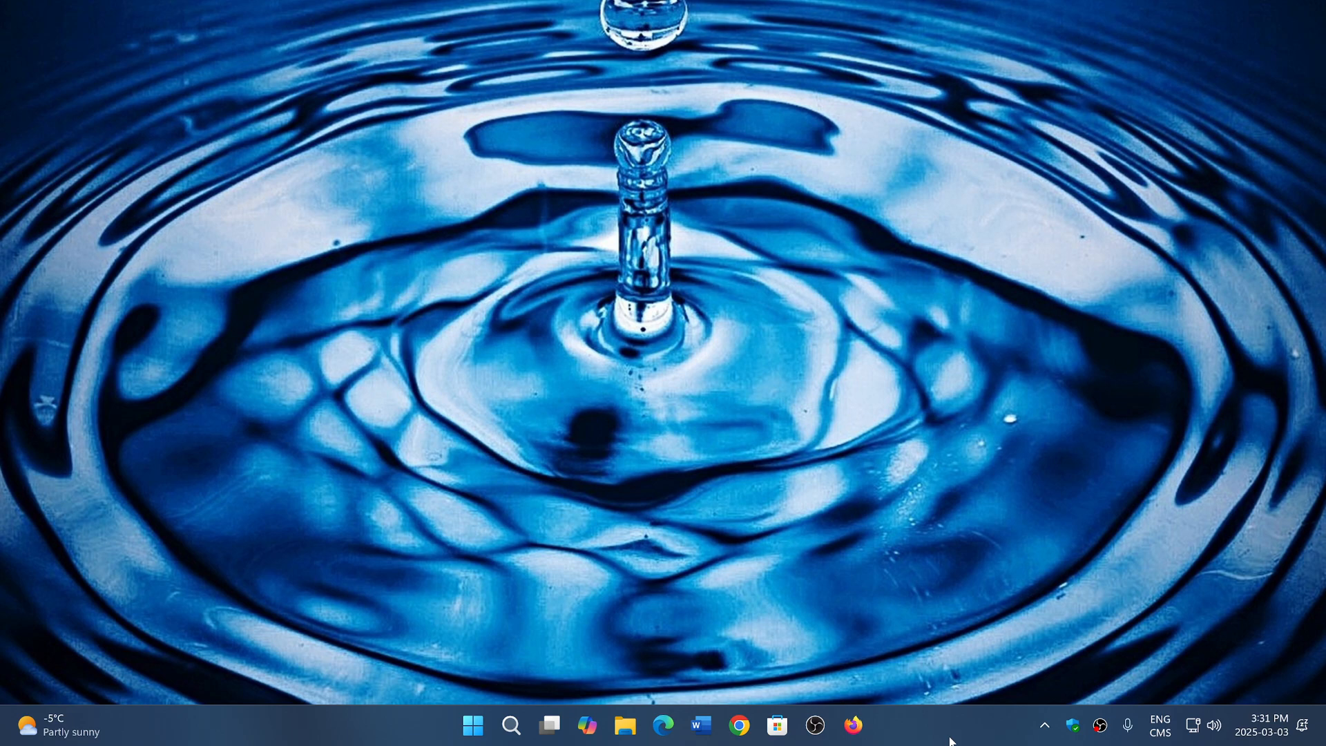
{"action": "mouse_move", "coordinate": [807, 548]}
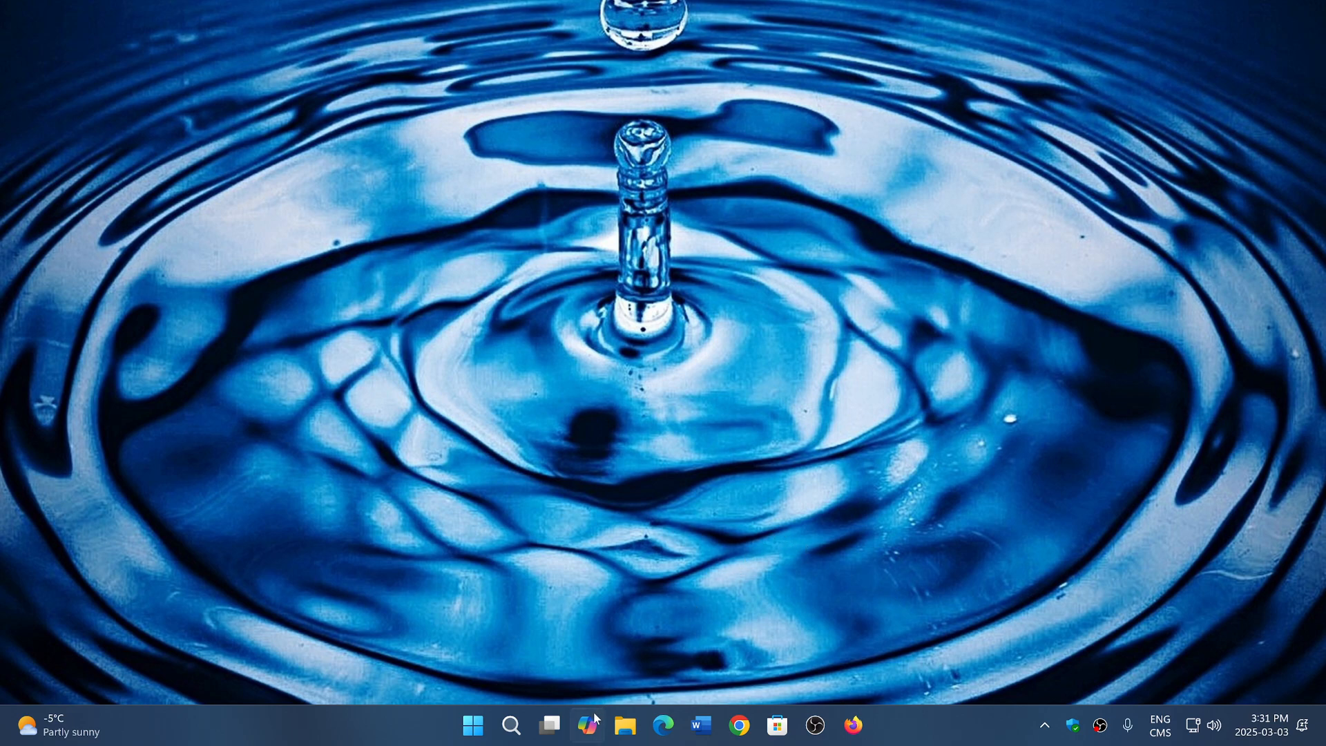
{"action": "mouse_move", "coordinate": [771, 328]}
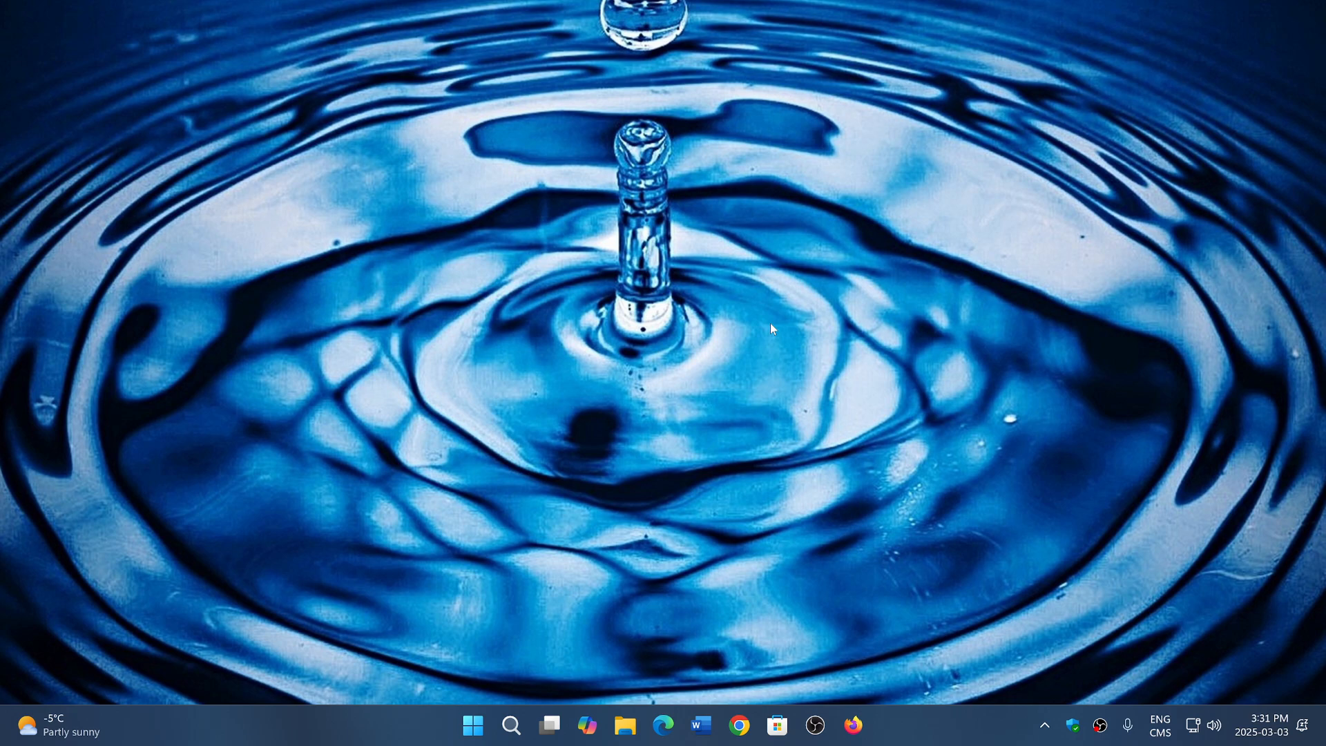
Launch Copilot from the taskbar and focus its window, leaving the greeting and empty message box.
{"action": "left_click", "coordinate": [587, 725]}
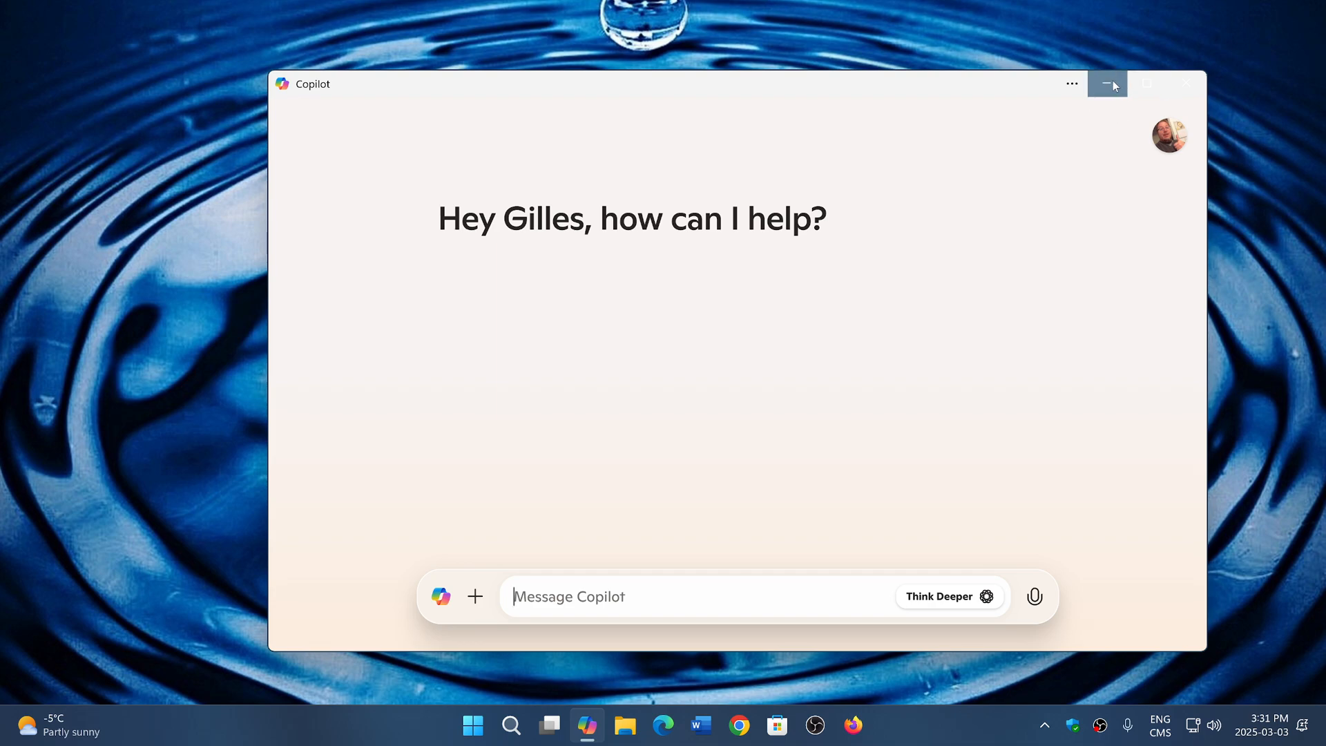
{"action": "mouse_move", "coordinate": [802, 385]}
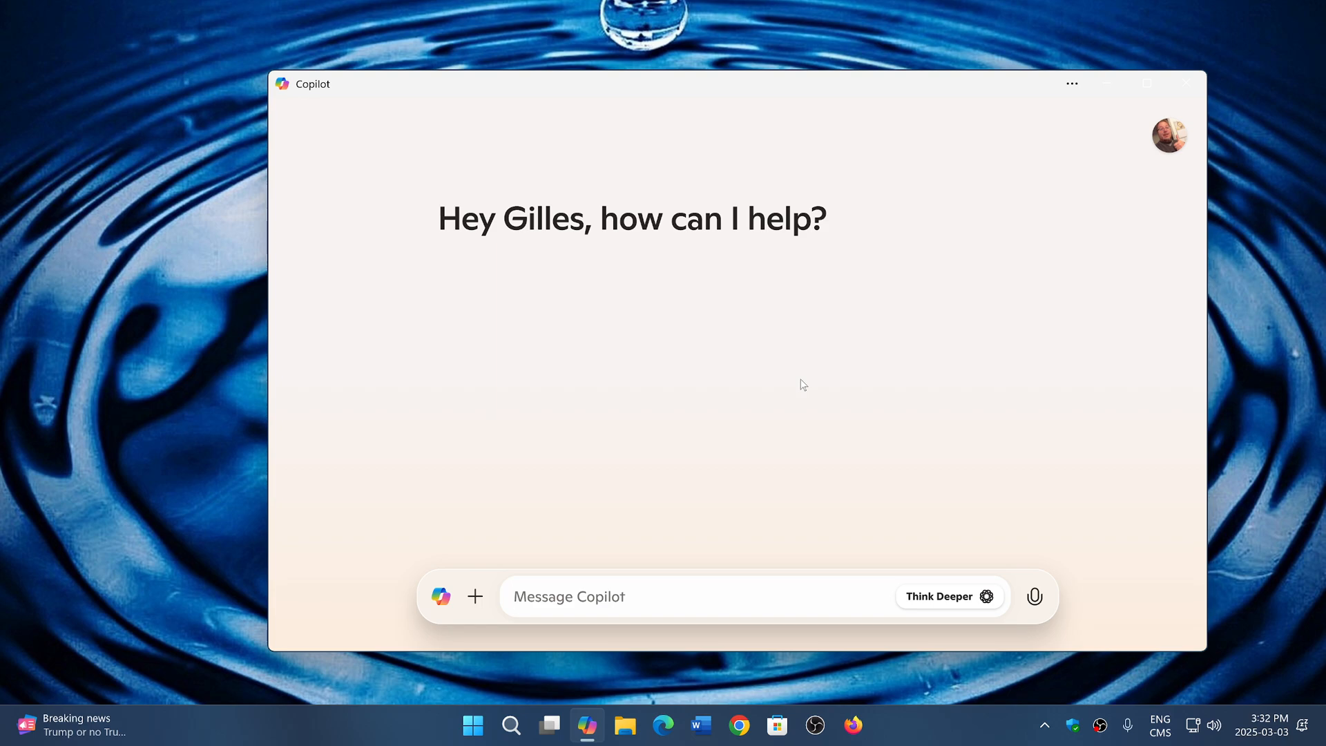
{"action": "left_click", "coordinate": [568, 597]}
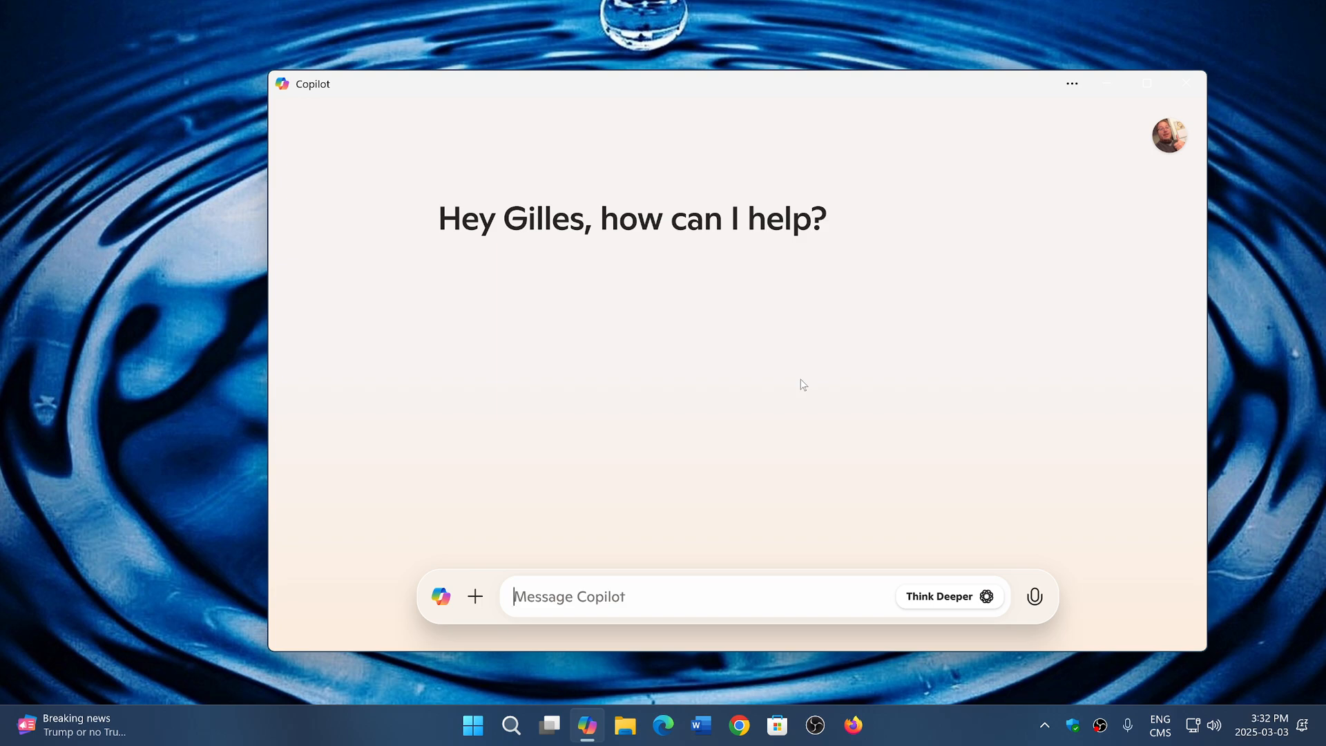
{"action": "left_click", "coordinate": [593, 597]}
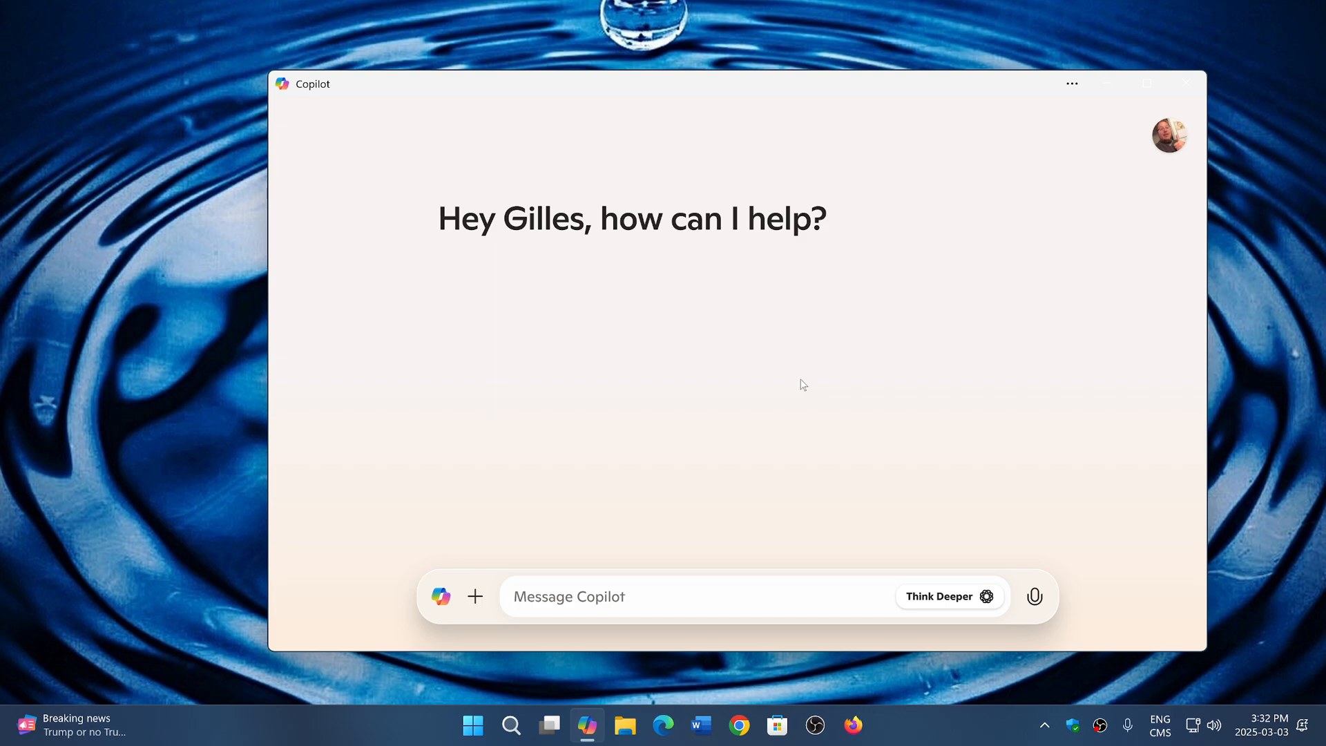
{"action": "left_click", "coordinate": [567, 596]}
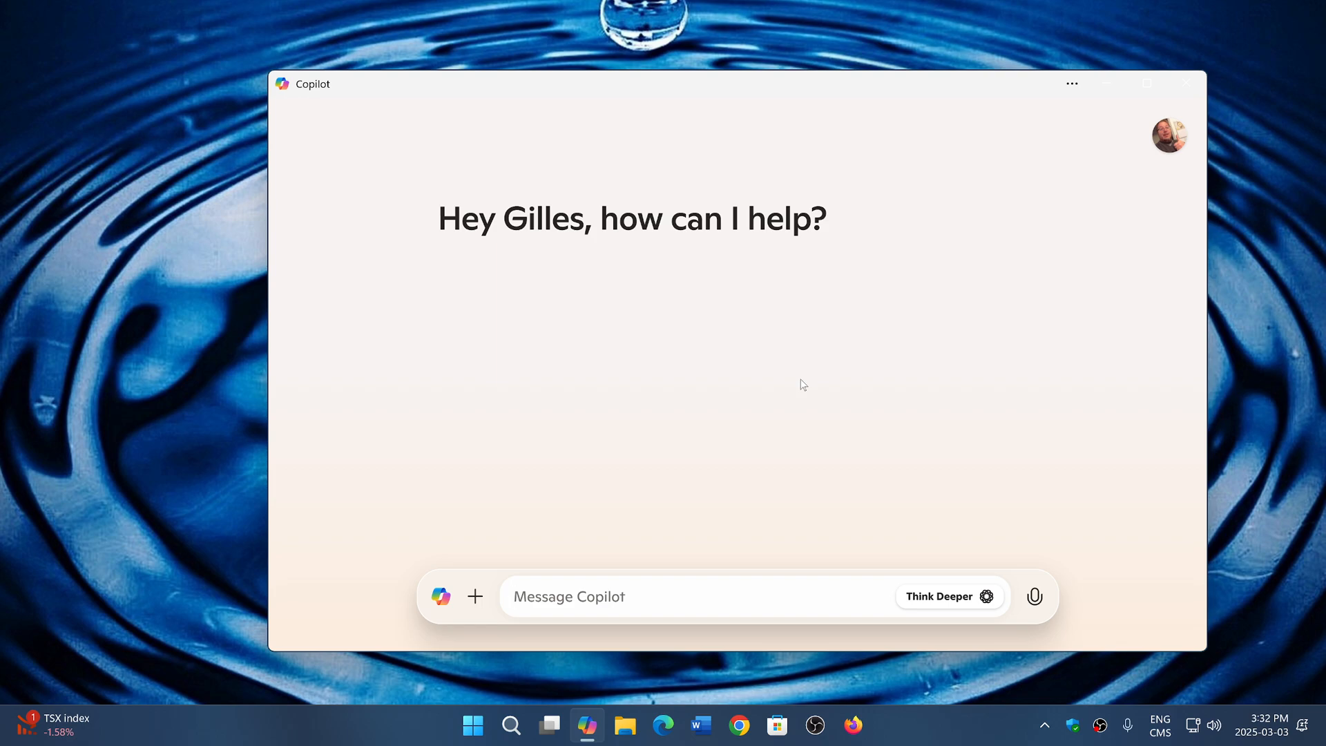
{"action": "left_click", "coordinate": [568, 596]}
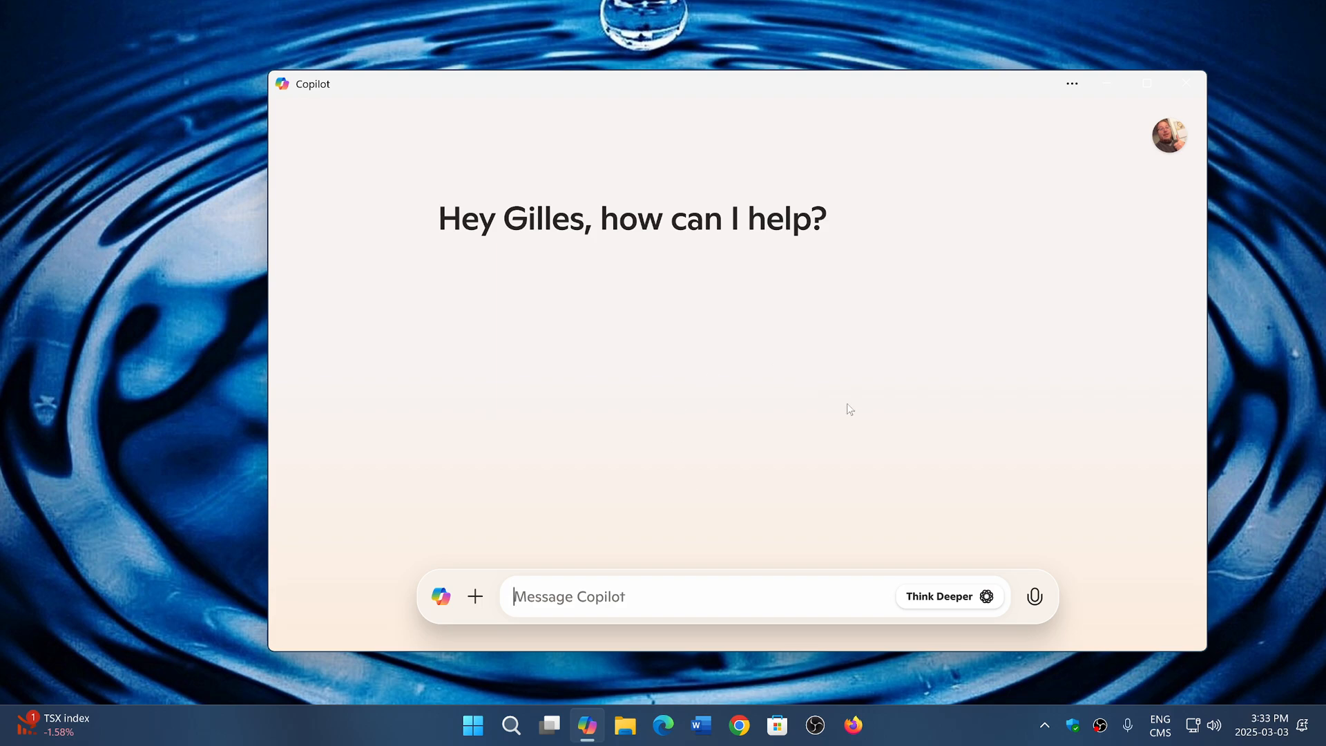
{"action": "mouse_move", "coordinate": [964, 733]}
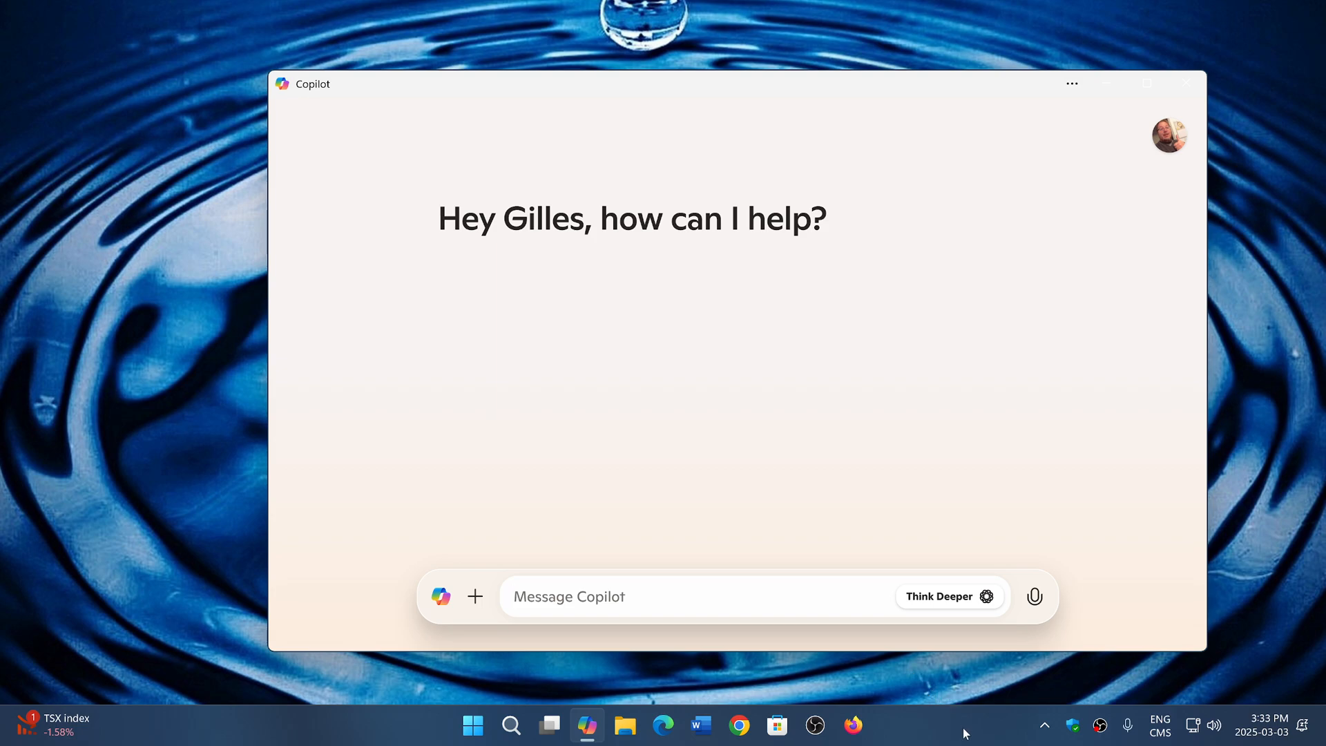
{"action": "mouse_move", "coordinate": [1162, 60]}
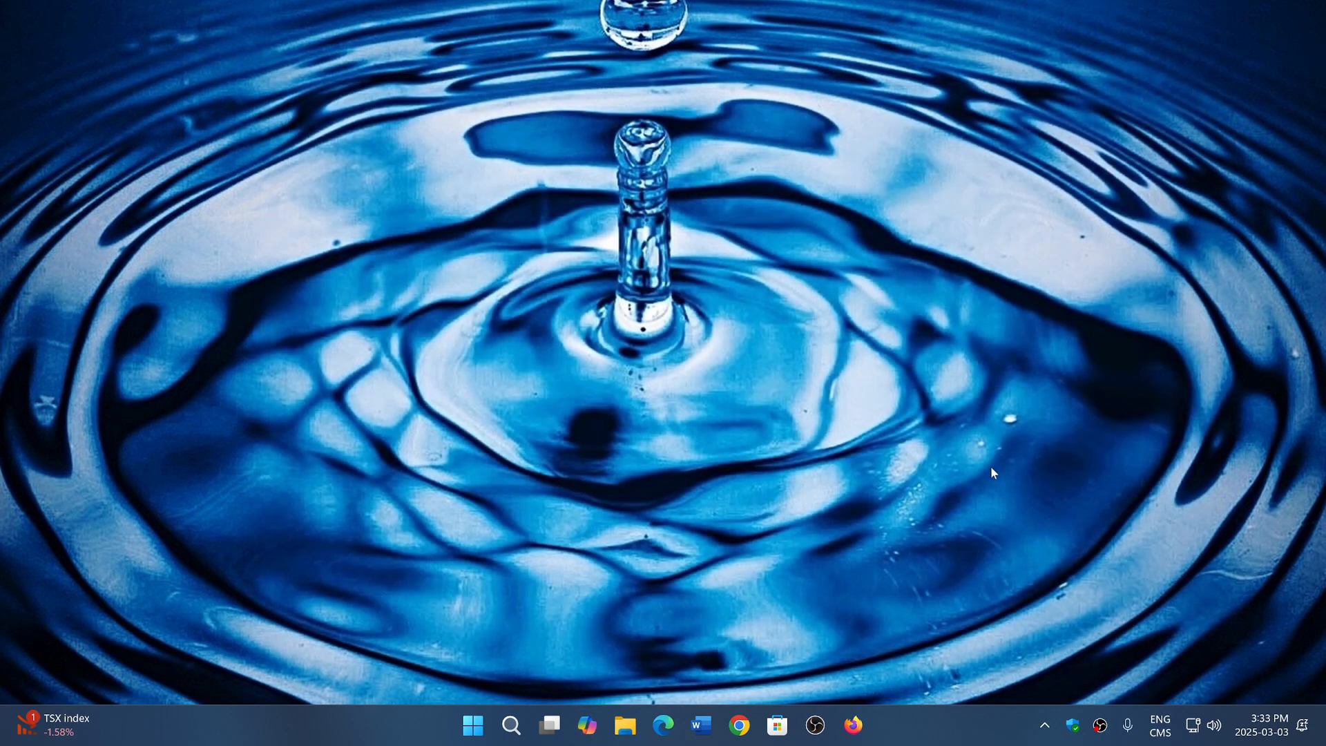
{"action": "mouse_move", "coordinate": [962, 734]}
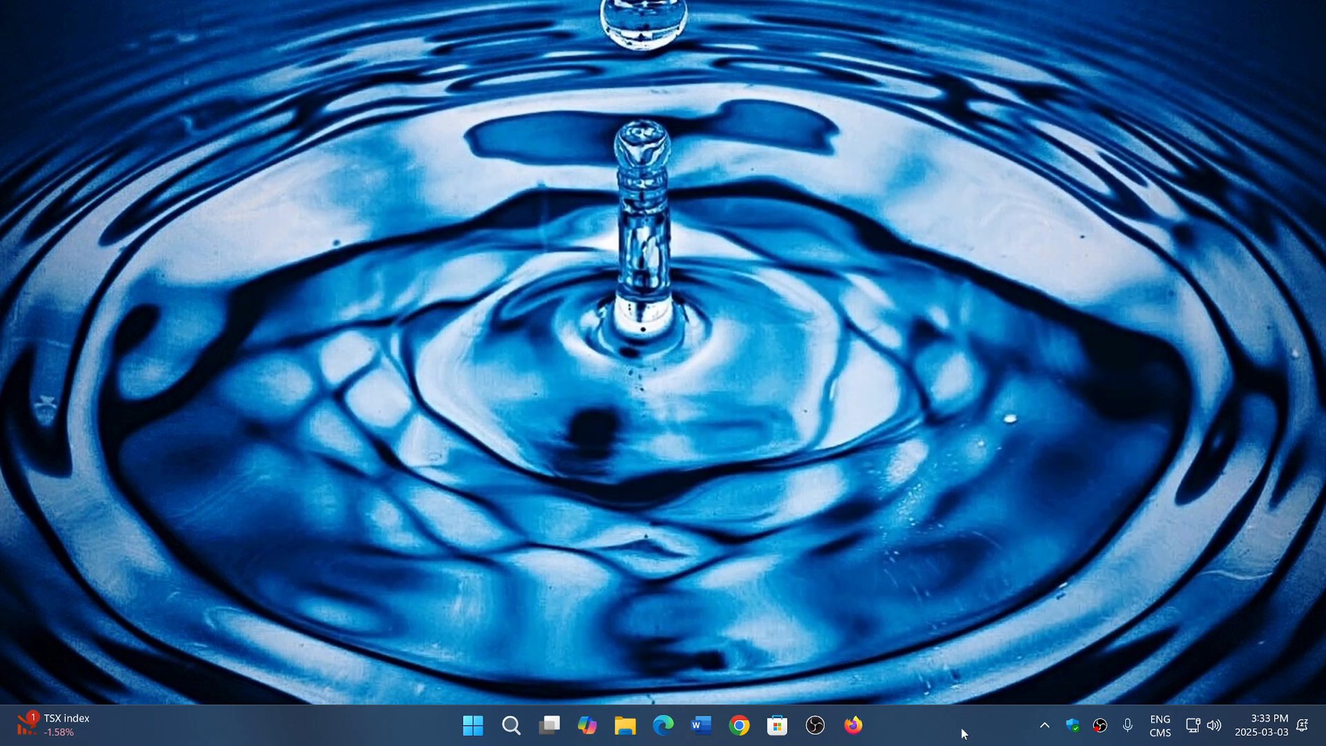